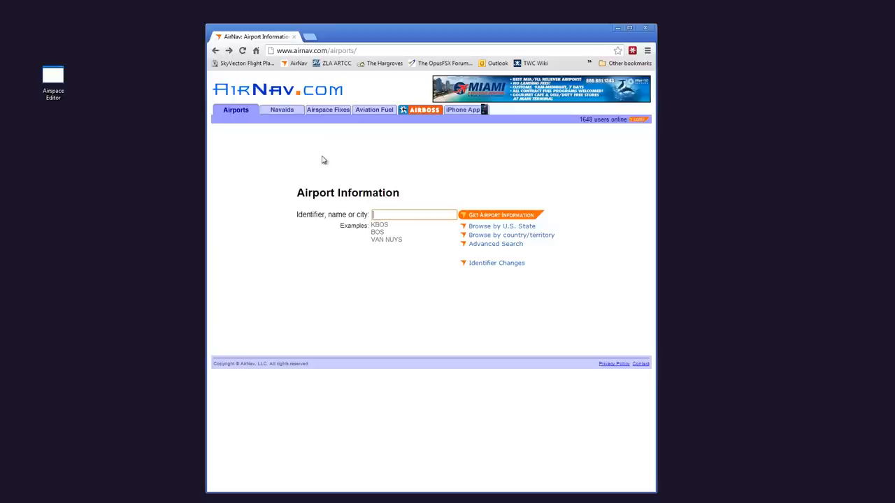
Step: Look up airport KLAX and scroll to its STAR arrival charts section
{"action": "type", "text": "KLAX"}
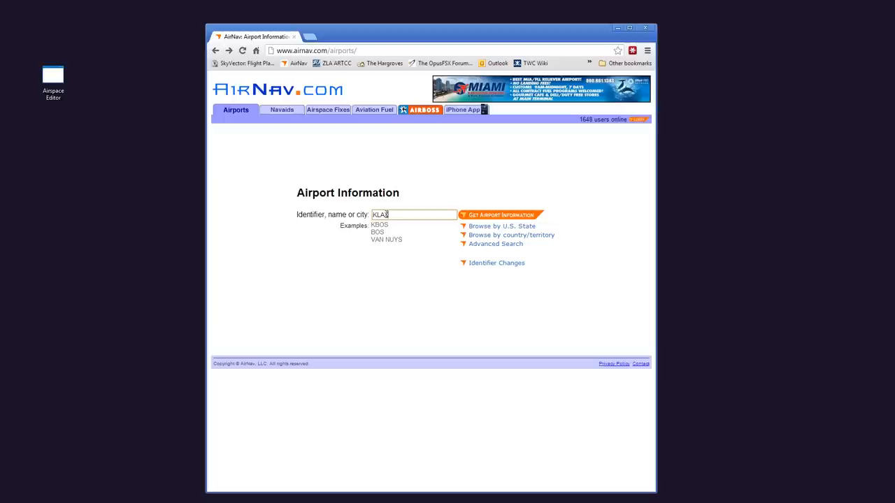
{"action": "left_click", "coordinate": [500, 216]}
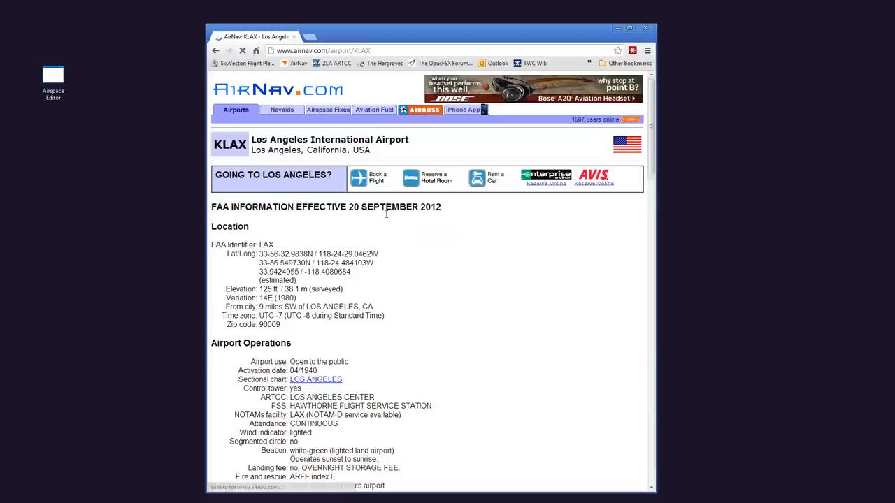
{"action": "scroll", "scroll_direction": "down", "scroll_amount": 3}
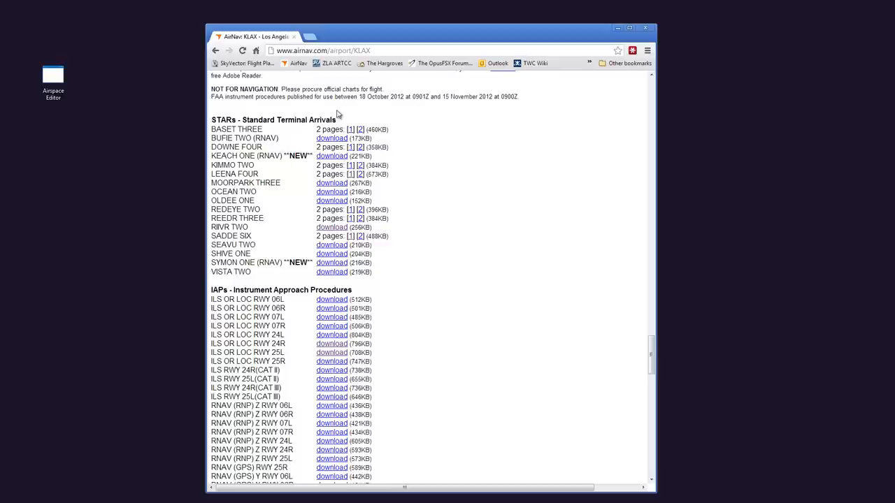
Step: Scroll the KLAX page down to the Departure Procedures and nearby airports sections
{"action": "scroll", "scroll_direction": "down", "scroll_amount": 3}
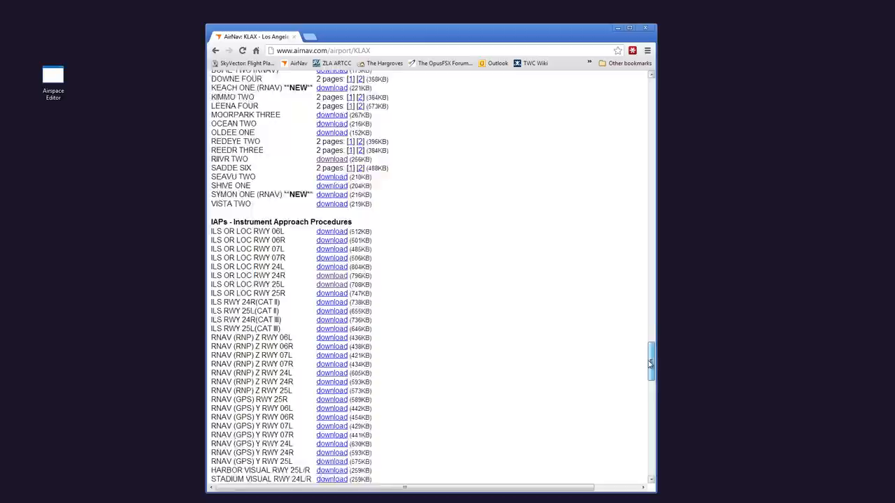
{"action": "scroll", "scroll_direction": "down", "scroll_amount": 3}
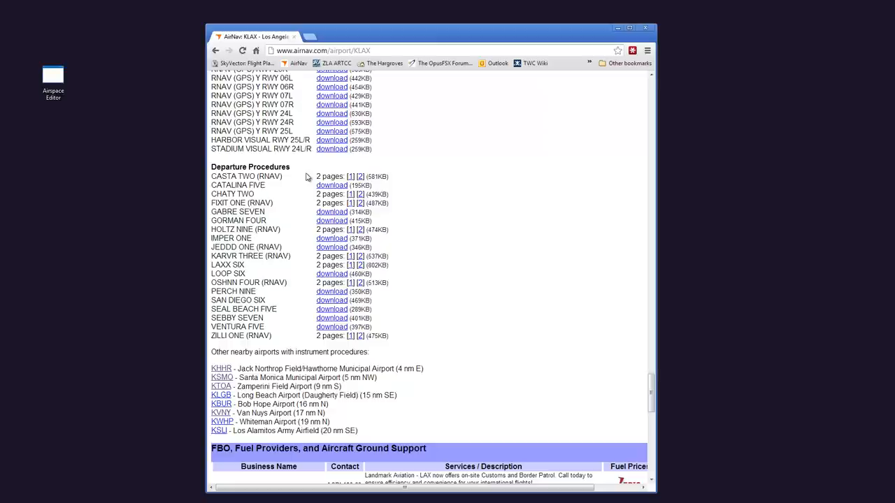
{"action": "mouse_move", "coordinate": [246, 161]}
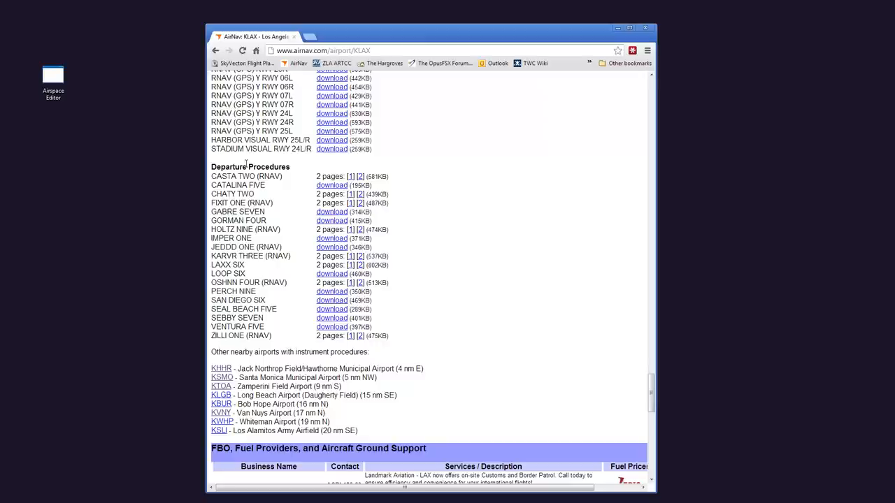
{"action": "mouse_move", "coordinate": [244, 289]}
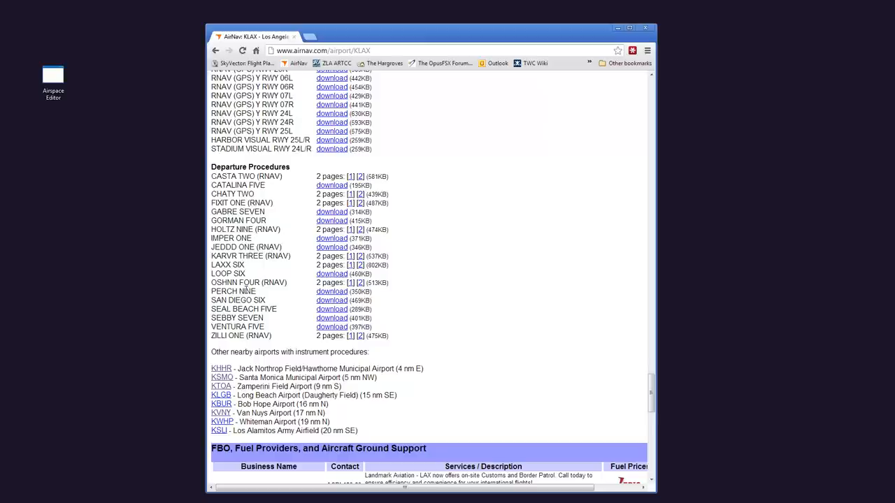
{"action": "mouse_move", "coordinate": [400, 262]}
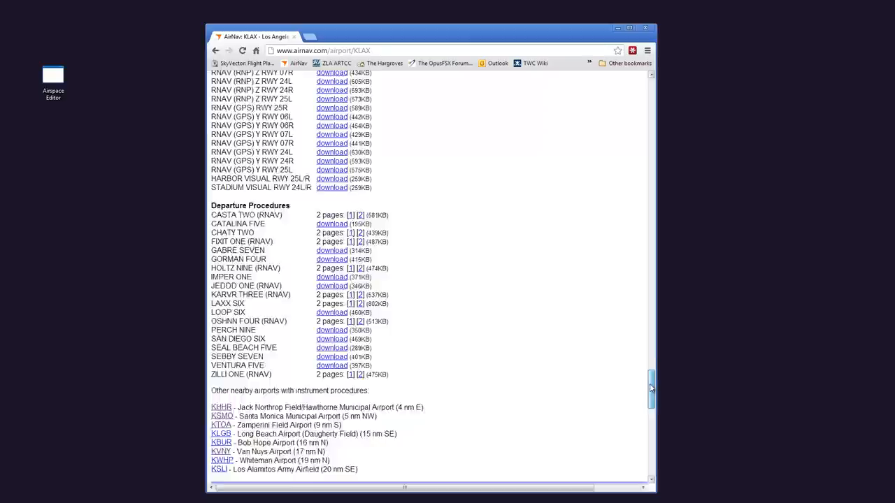
{"action": "scroll", "scroll_direction": "up", "scroll_amount": 3}
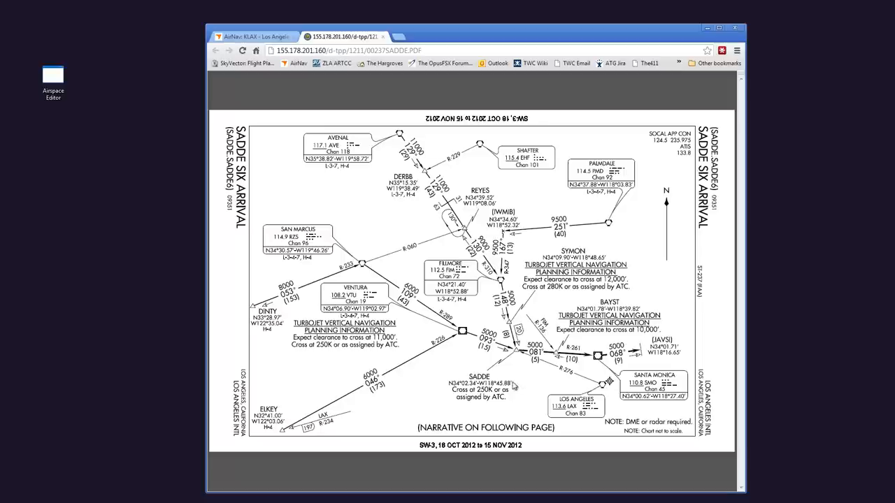
{"action": "mouse_move", "coordinate": [464, 341]}
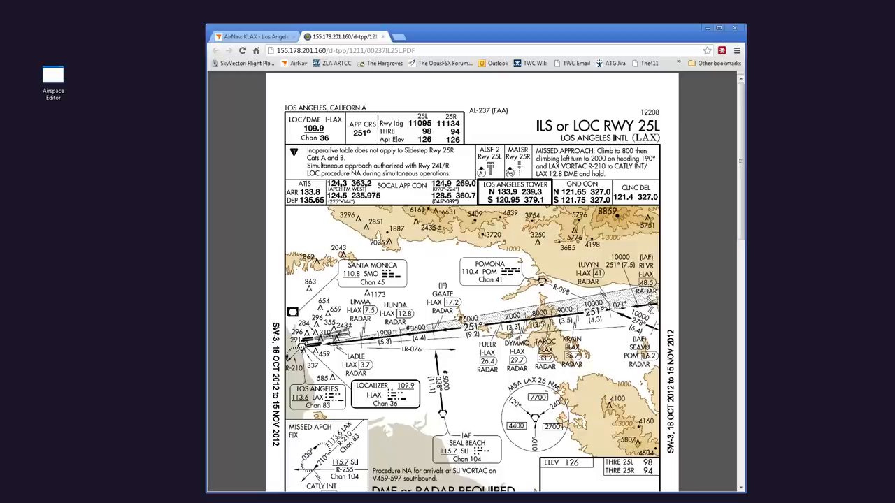
Step: Review the RWY 25L chart plan view around GAATE, then bring up the Airspace Editor shortcut menu
{"action": "scroll", "scroll_direction": "down", "scroll_amount": 3}
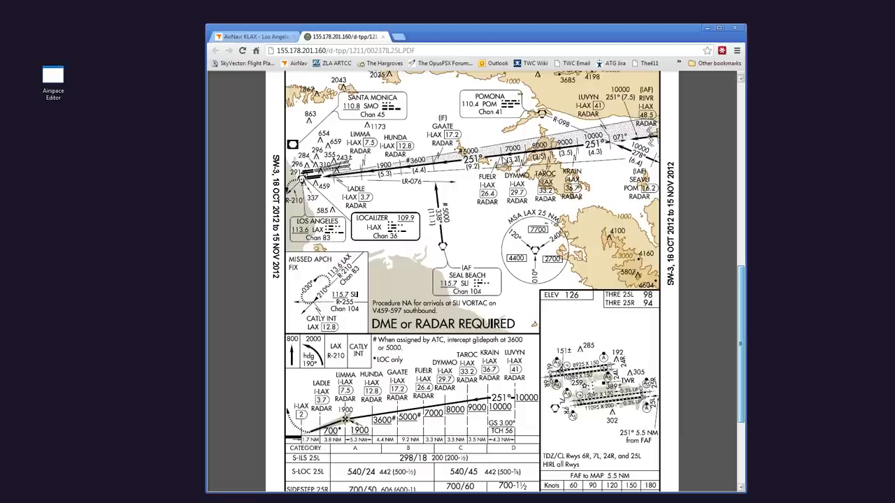
{"action": "scroll", "scroll_direction": "up", "scroll_amount": 3}
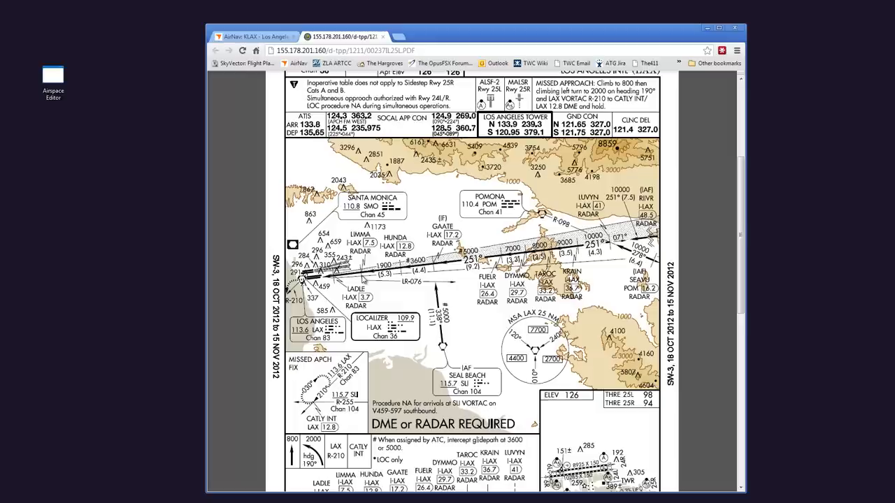
{"action": "mouse_move", "coordinate": [534, 157]}
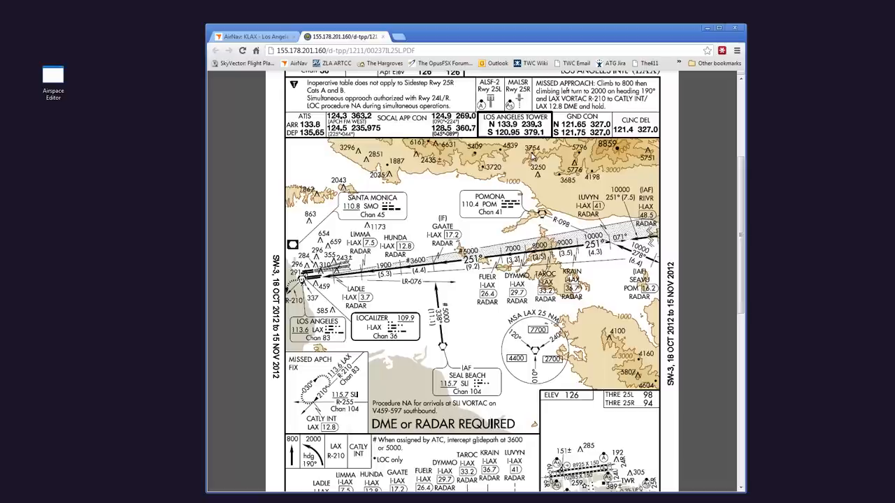
{"action": "right_click", "coordinate": [53, 77]}
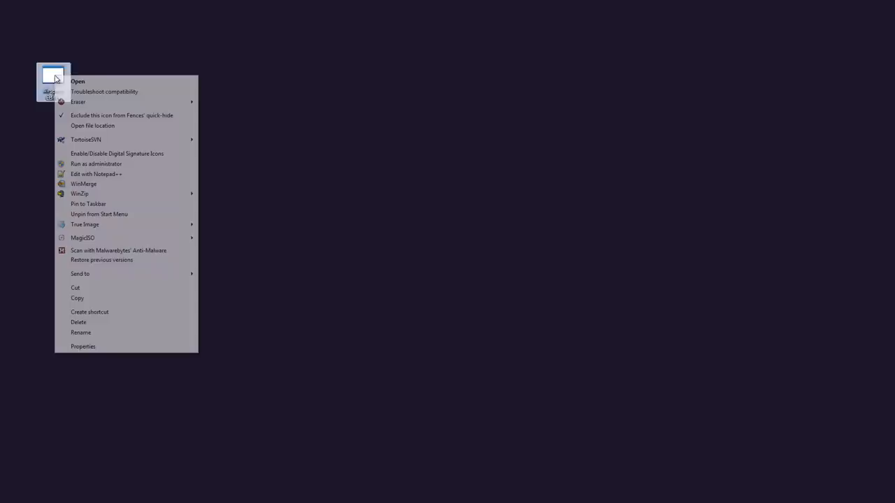
Step: Run the Airspace Editor as administrator and load the LAX.esx sector file
{"action": "left_click", "coordinate": [78, 81]}
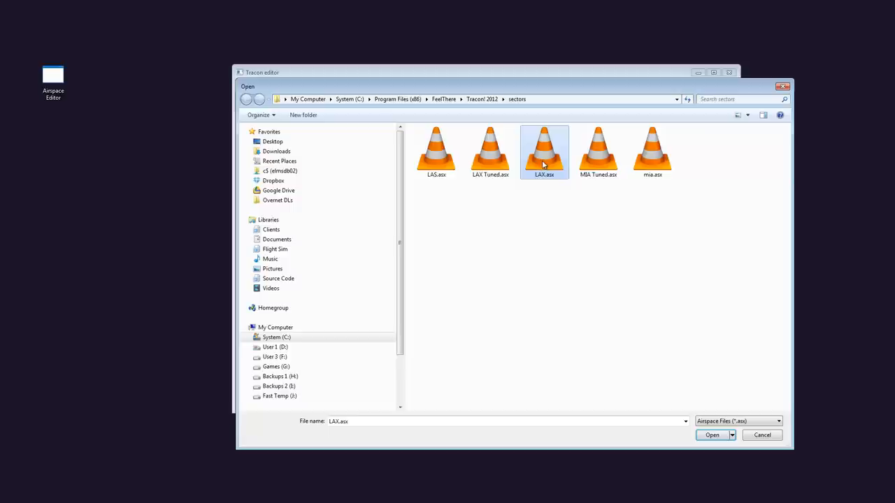
{"action": "left_click", "coordinate": [712, 434]}
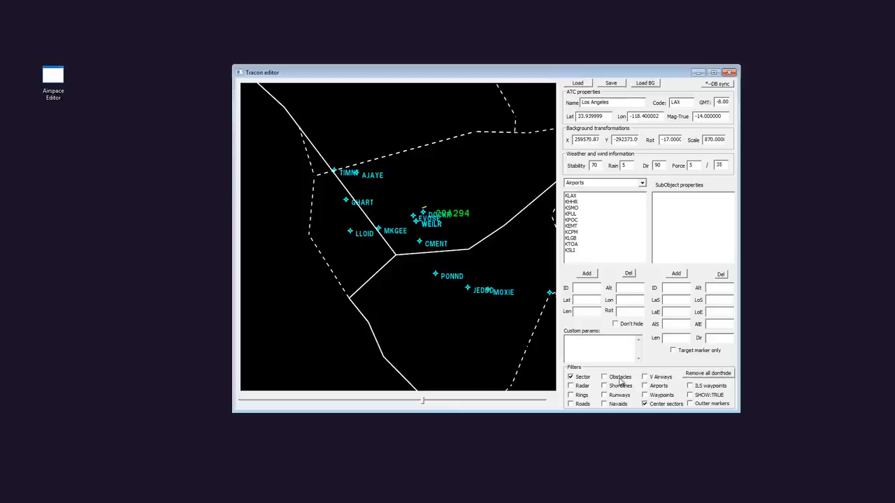
Step: Hide the sector boundary lines and remaining fixes, leaving only the COA294 target
{"action": "left_click", "coordinate": [570, 377]}
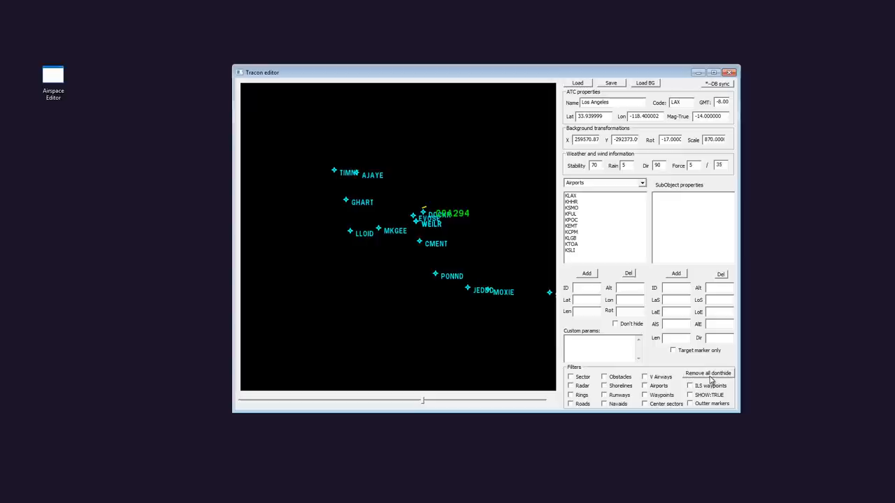
{"action": "left_click", "coordinate": [708, 371]}
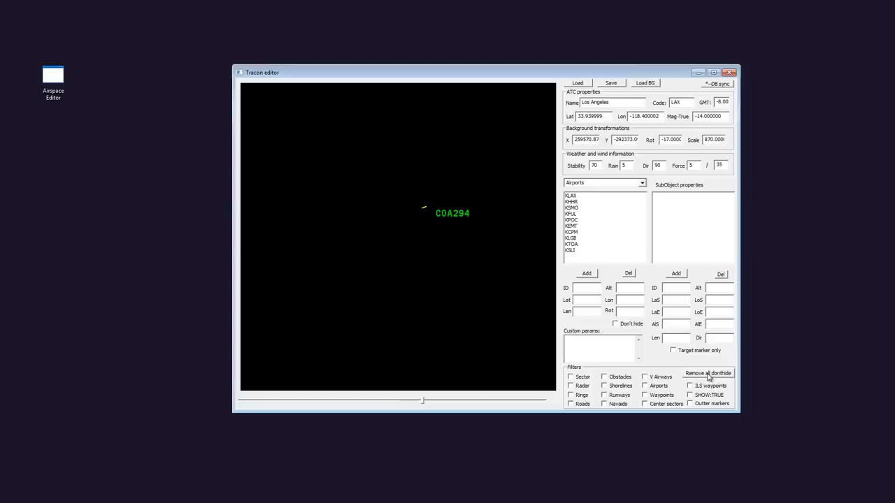
{"action": "mouse_move", "coordinate": [440, 236]}
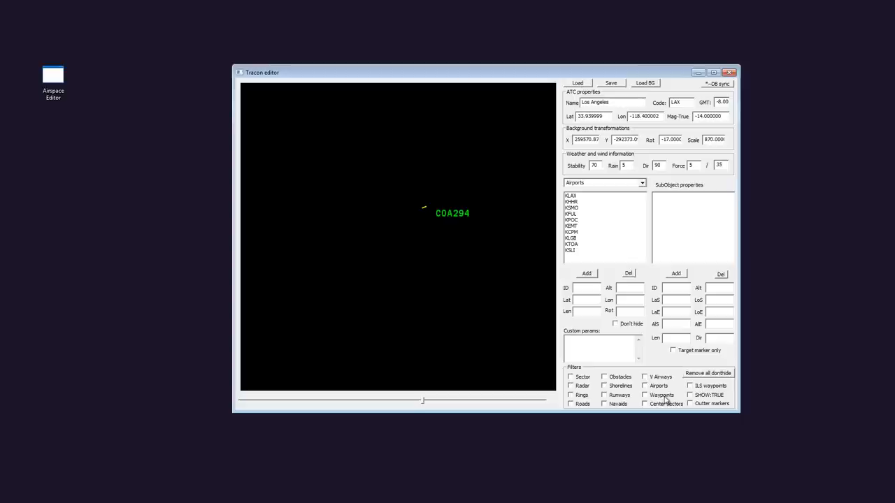
Step: Enable the Waypoints filter and select Waypoints as the listed object type
{"action": "left_click", "coordinate": [643, 394]}
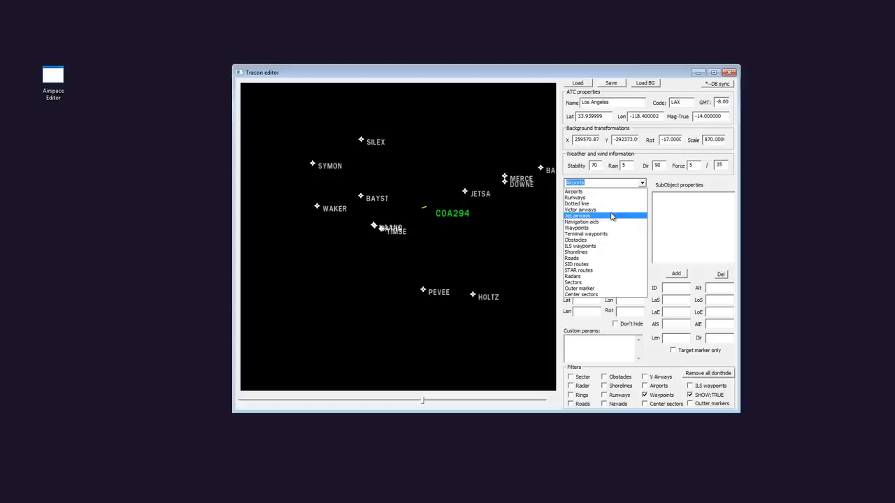
{"action": "left_click", "coordinate": [576, 228]}
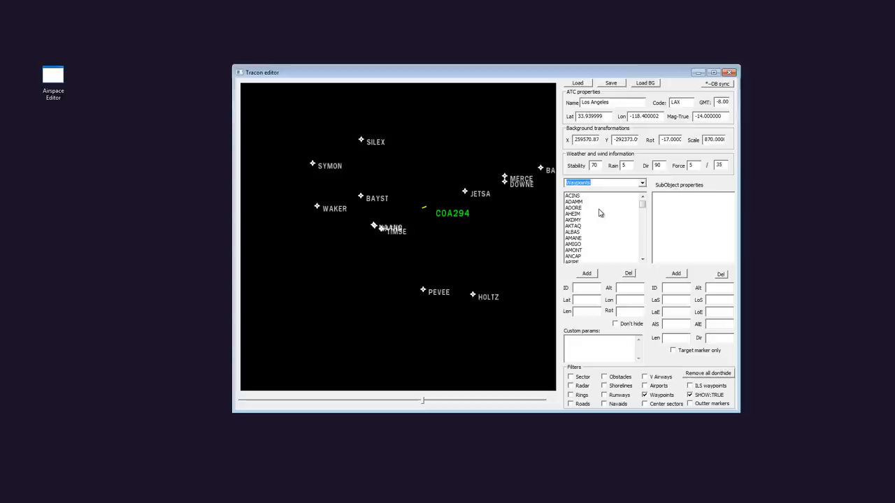
Step: Select SADDE to show its ID, Lat/Lon and custom params, then recentre the map near MERCE
{"action": "left_click", "coordinate": [574, 195]}
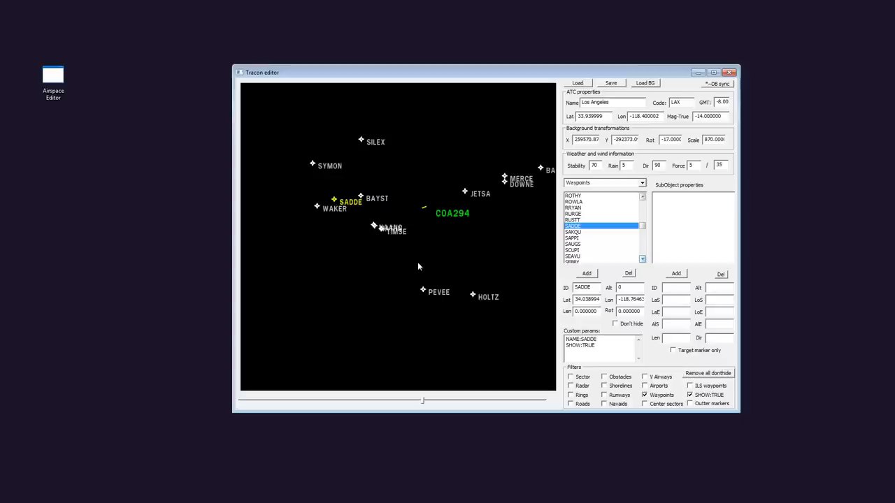
{"action": "left_click", "coordinate": [604, 347]}
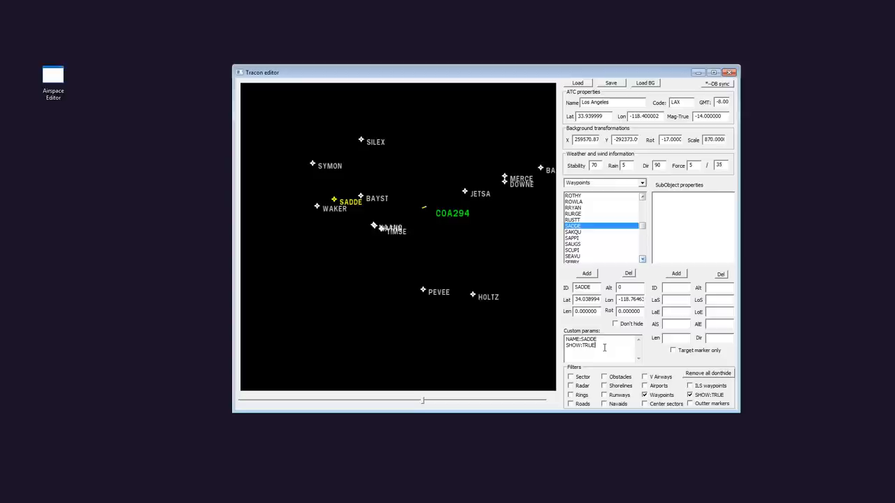
{"action": "mouse_move", "coordinate": [489, 314]}
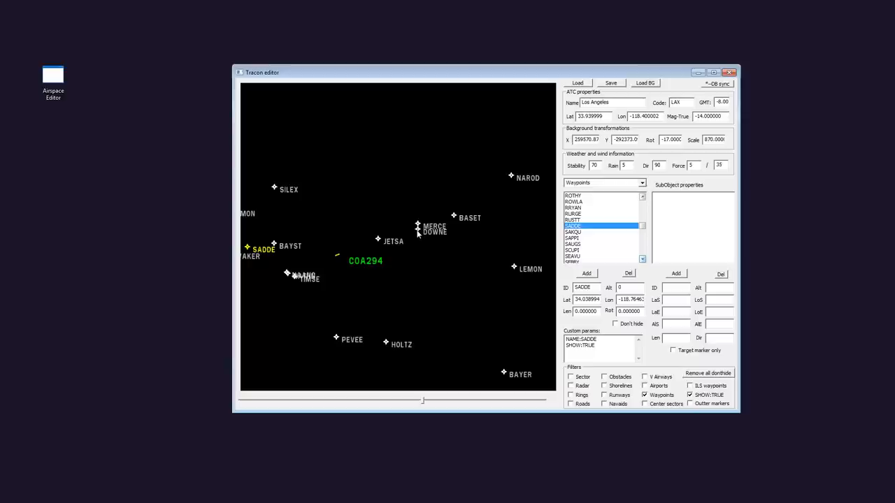
Step: Set DOWNE's custom param SHOW to FALSE and add a new waypoint entry to the list
{"action": "left_click", "coordinate": [417, 232]}
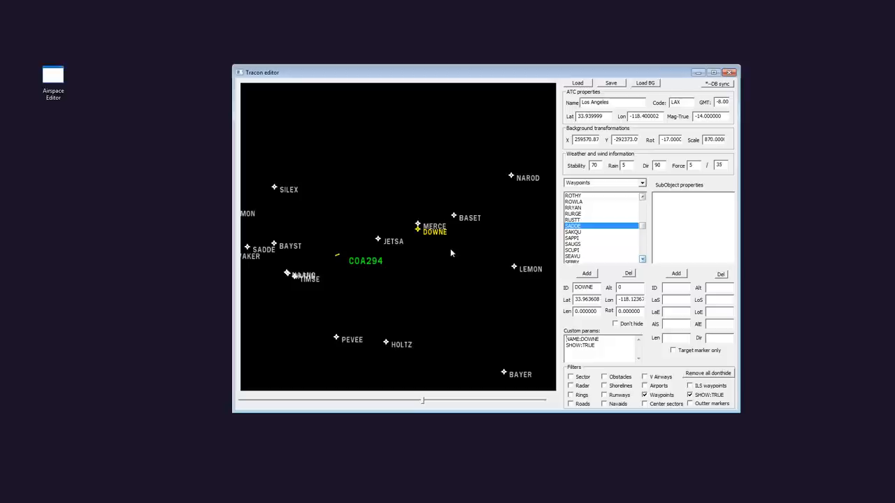
{"action": "double_click", "coordinate": [589, 345]}
{"action": "type", "text": "FALS"}
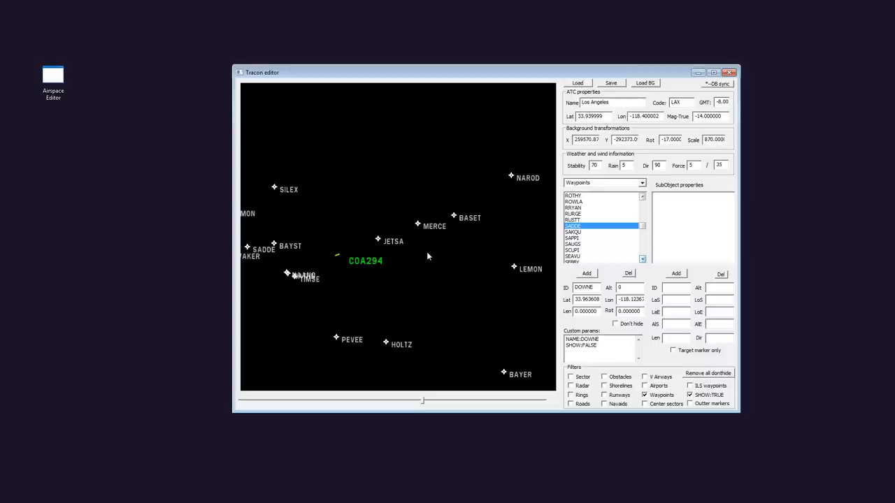
{"action": "left_click", "coordinate": [453, 218]}
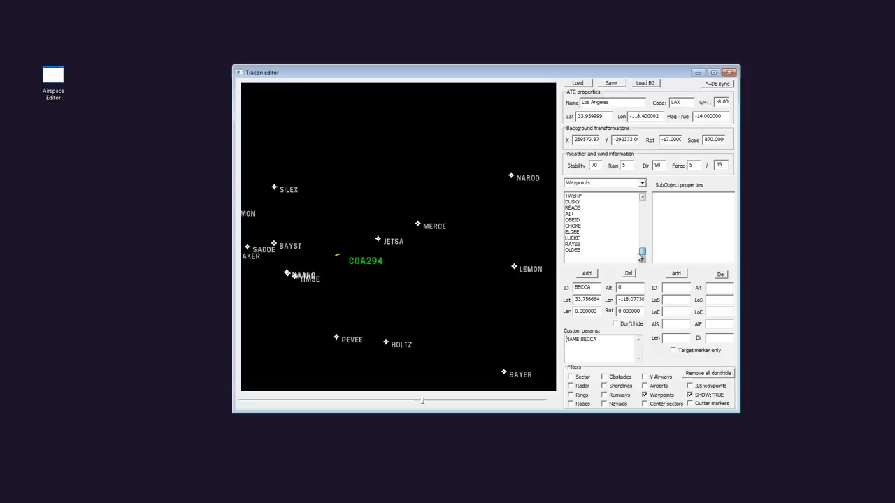
{"action": "left_click", "coordinate": [640, 252]}
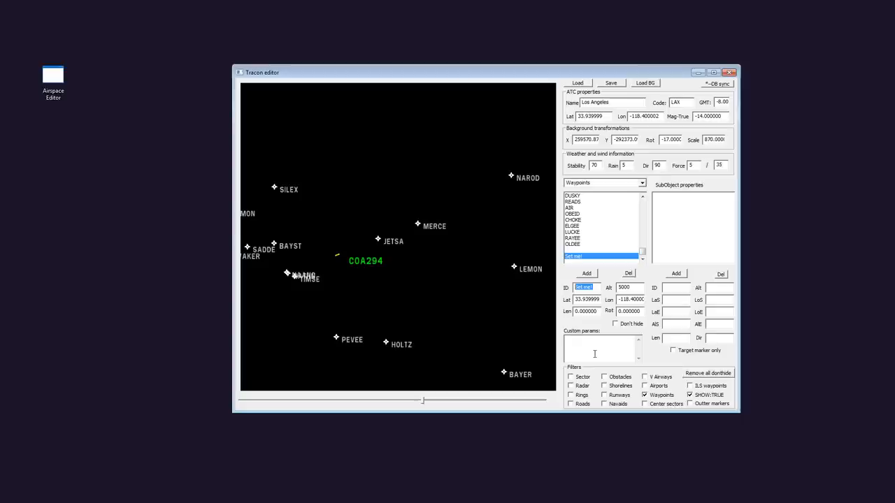
Step: Name the new waypoint GAATE and select its latitude value for editing
{"action": "type", "text": "GAATE"}
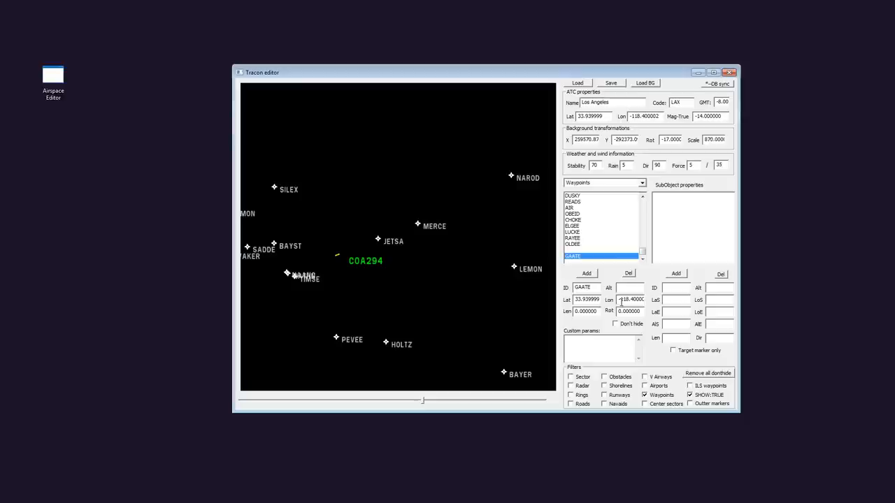
{"action": "triple_click", "coordinate": [587, 299]}
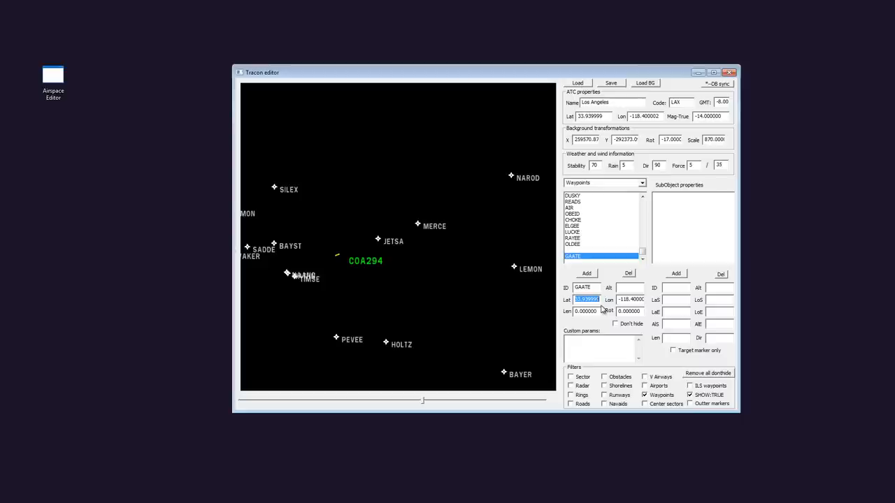
{"action": "mouse_move", "coordinate": [432, 76]}
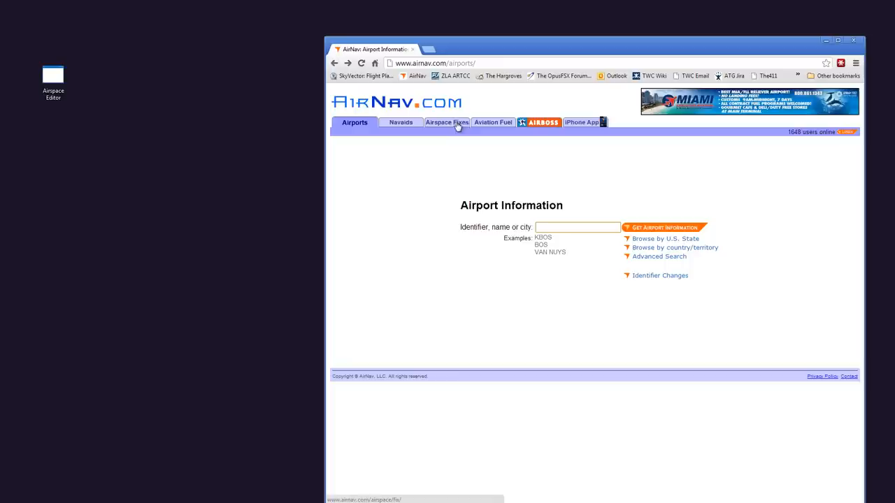
Step: Look up fix GAATE on AirNav's Airspace Fixes page to get its coordinates
{"action": "left_click", "coordinate": [446, 123]}
{"action": "type", "text": "GAATE"}
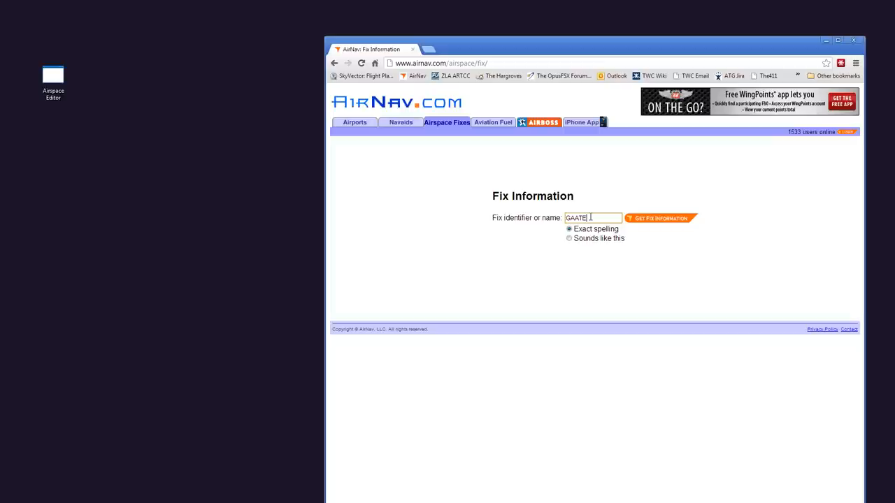
{"action": "left_click", "coordinate": [659, 218]}
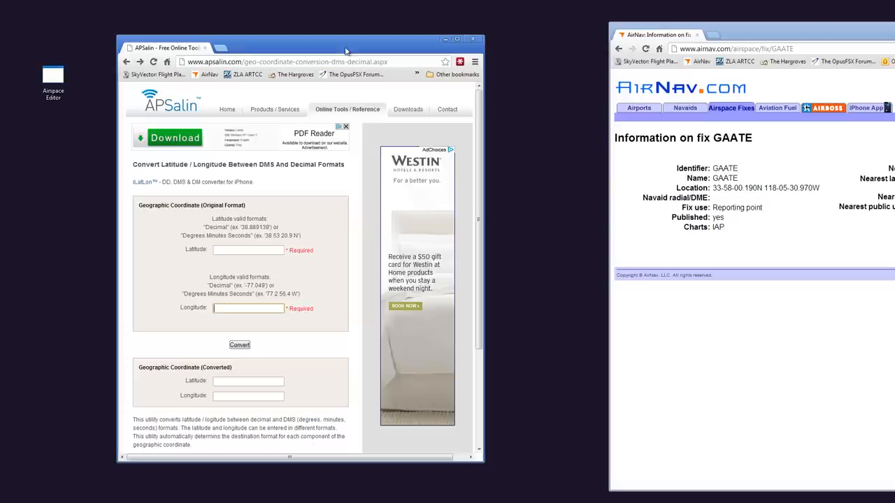
{"action": "mouse_move", "coordinate": [280, 192]}
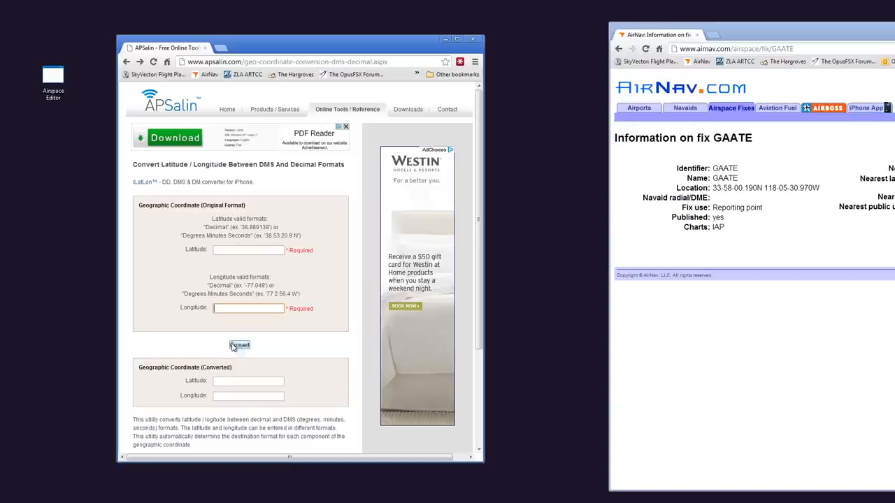
Step: Convert GAATE's latitude 33 58 0.19 N to decimal degrees and select the result
{"action": "left_click", "coordinate": [248, 249]}
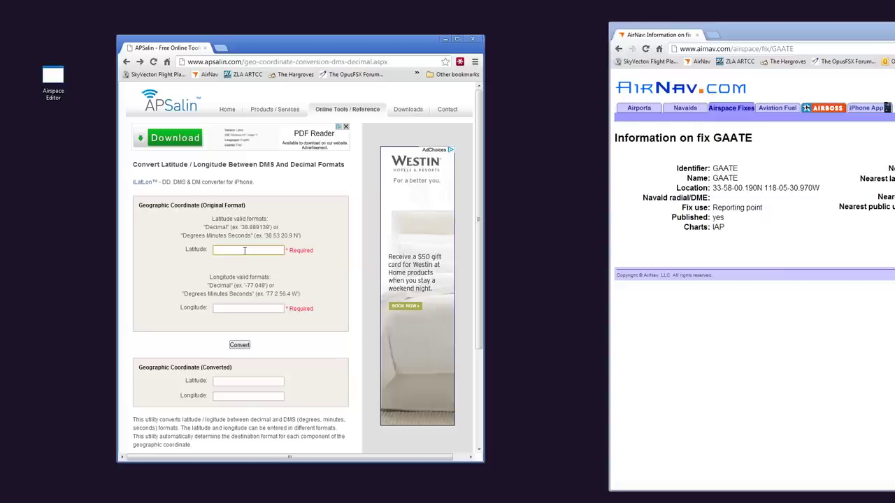
{"action": "type", "text": "33 58 0.19 N"}
{"action": "left_click", "coordinate": [248, 307]}
{"action": "type", "text": "118 05 30.97 W"}
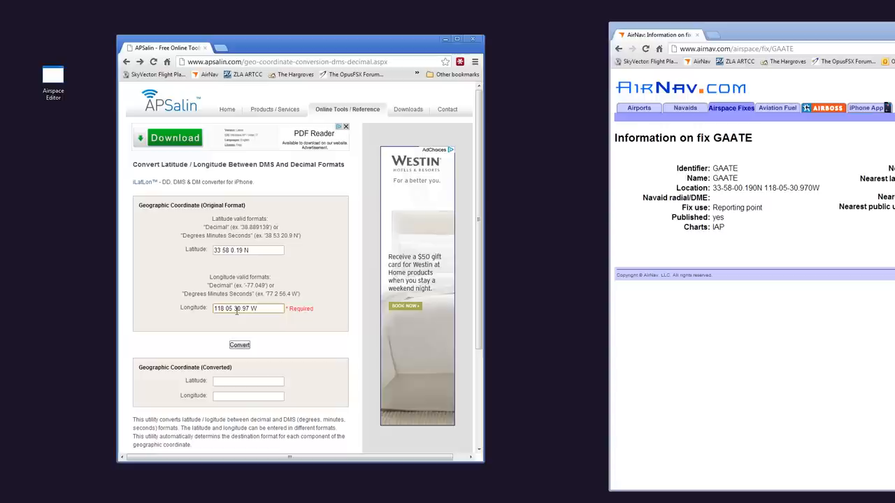
{"action": "left_click", "coordinate": [239, 344]}
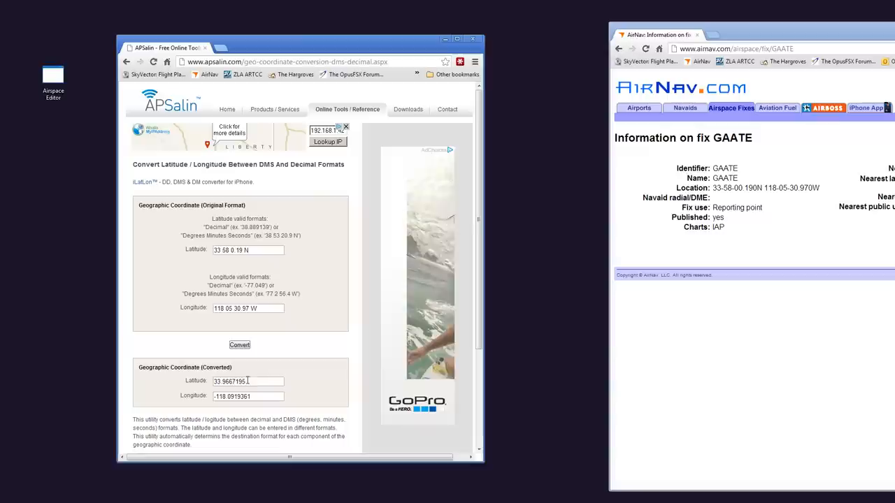
{"action": "left_click", "coordinate": [657, 34]}
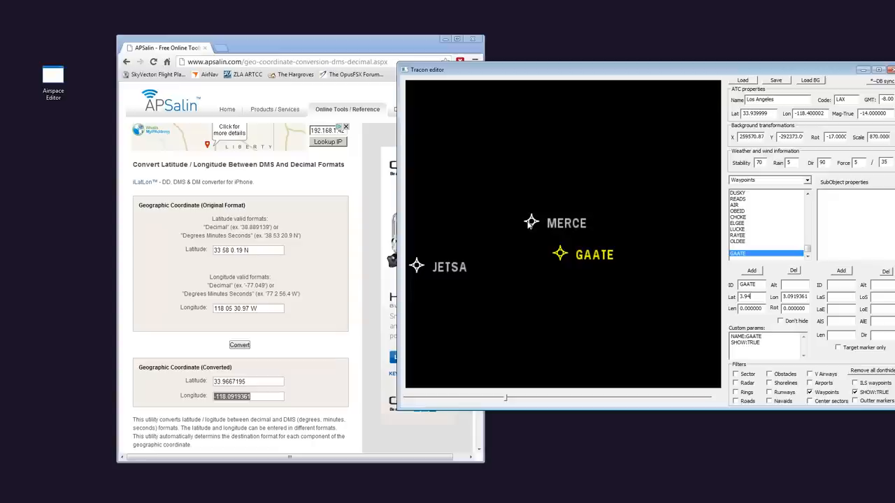
Step: Select the MERCE waypoint on the scope to compare its coordinates with GAATE
{"action": "left_click", "coordinate": [531, 222]}
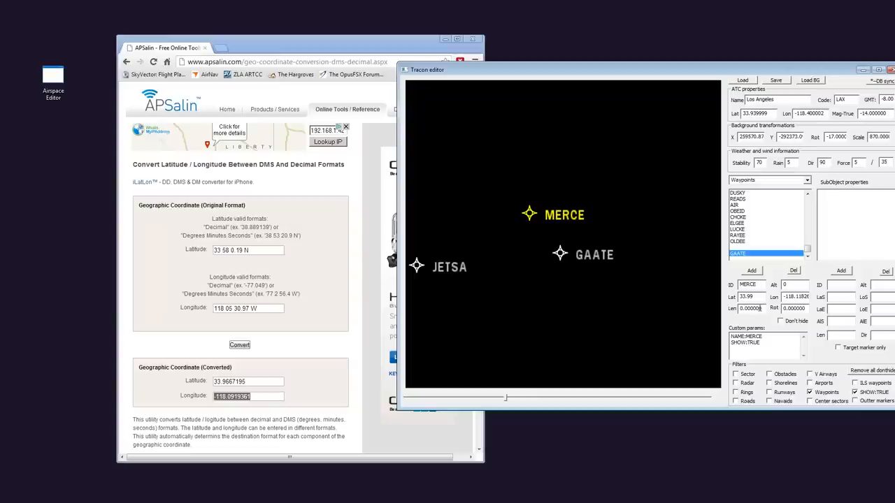